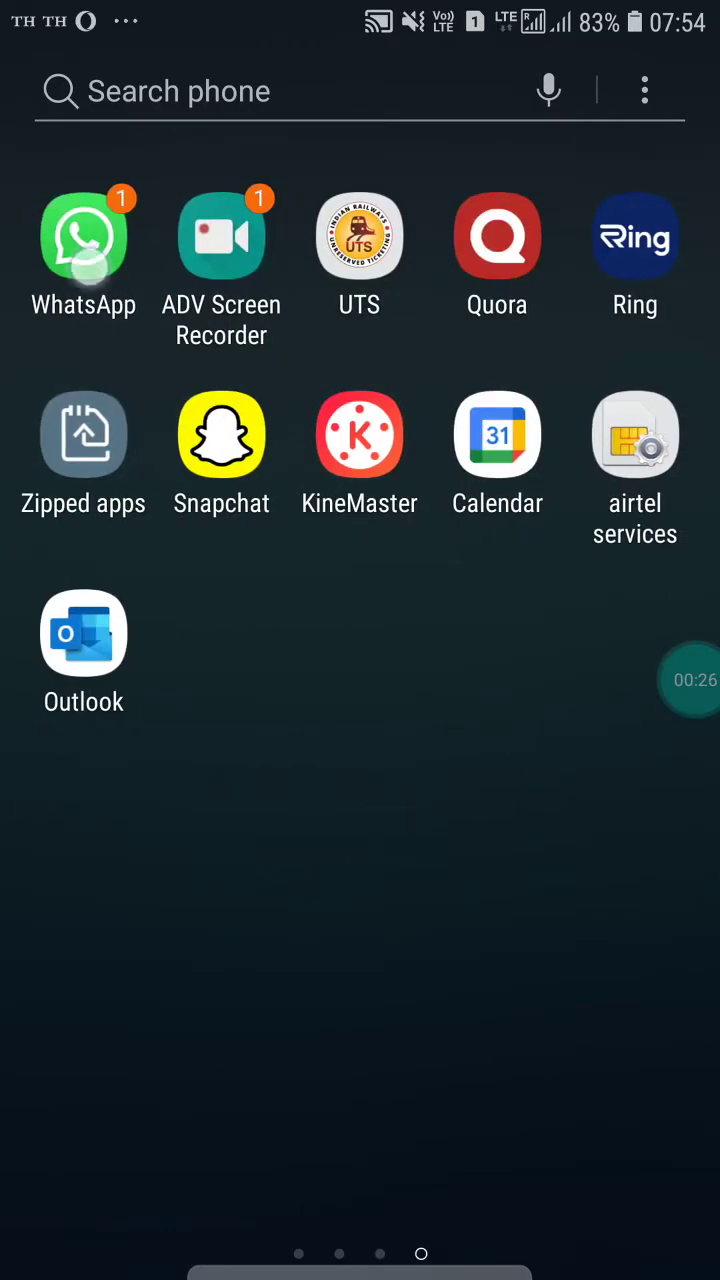
Play a contact's status update from WhatsApp's Status list, which shows only a black screen.
click(84, 236)
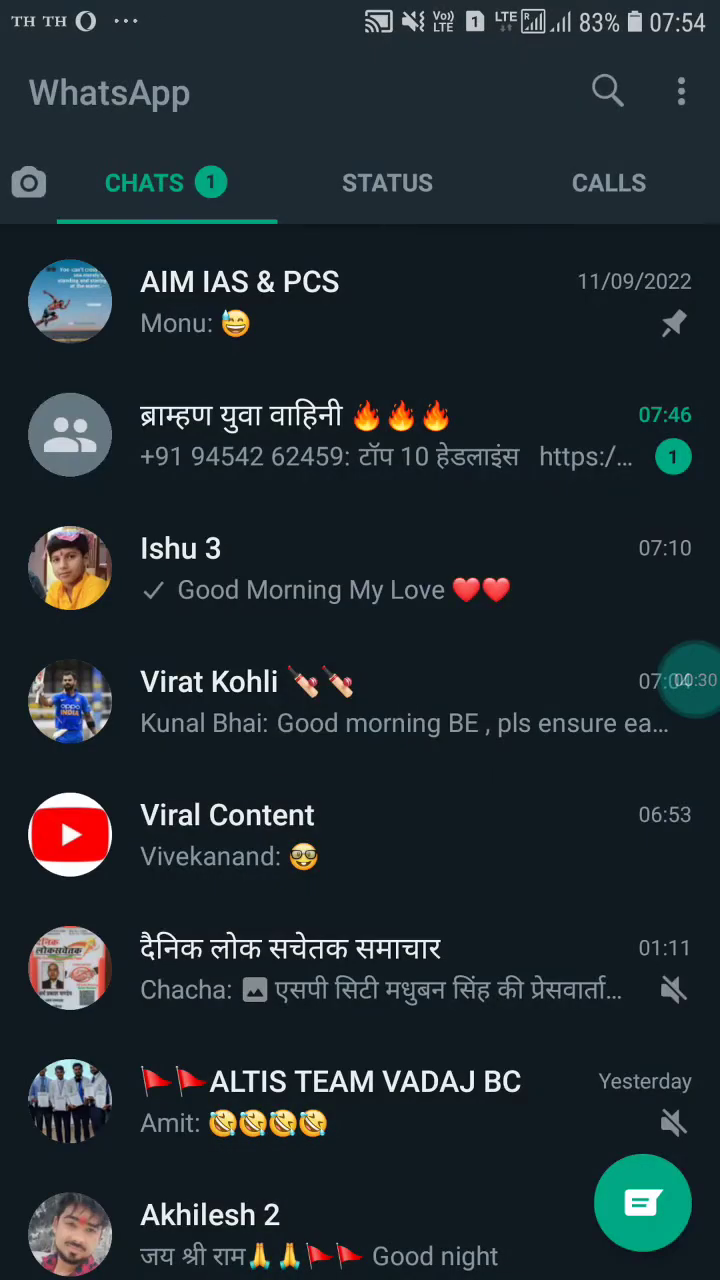
click(388, 184)
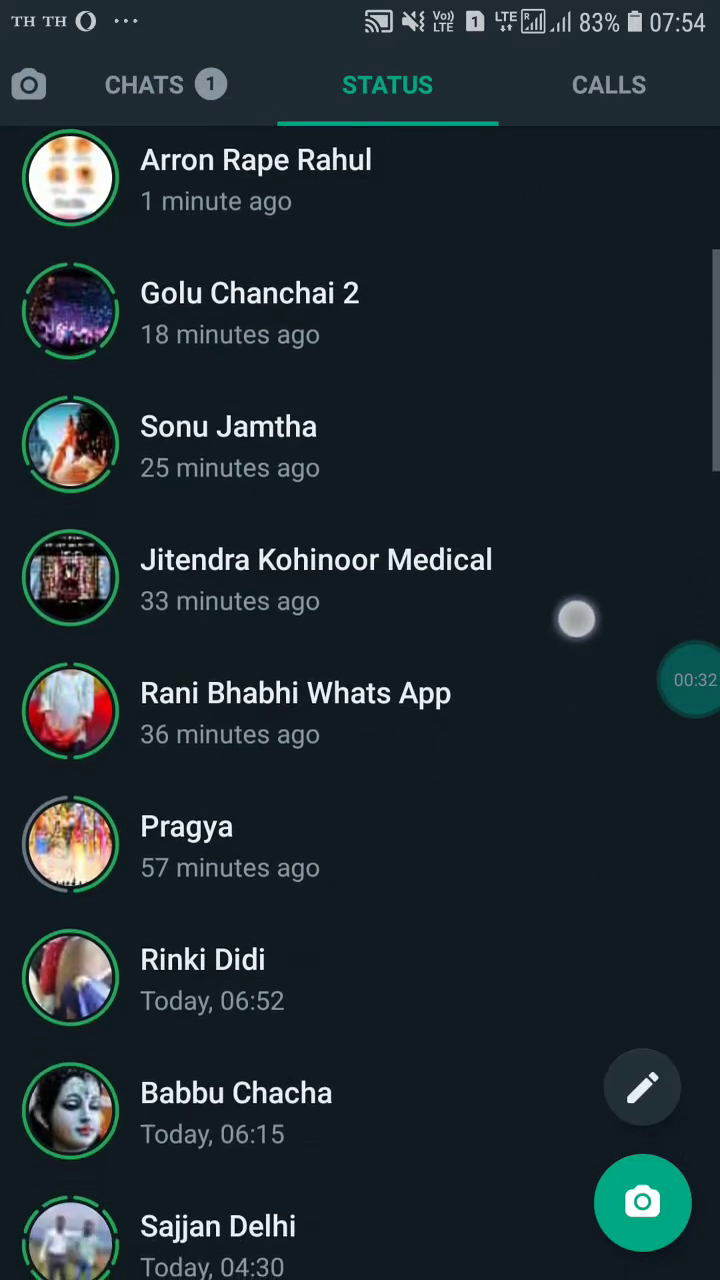
scroll(down, 3)
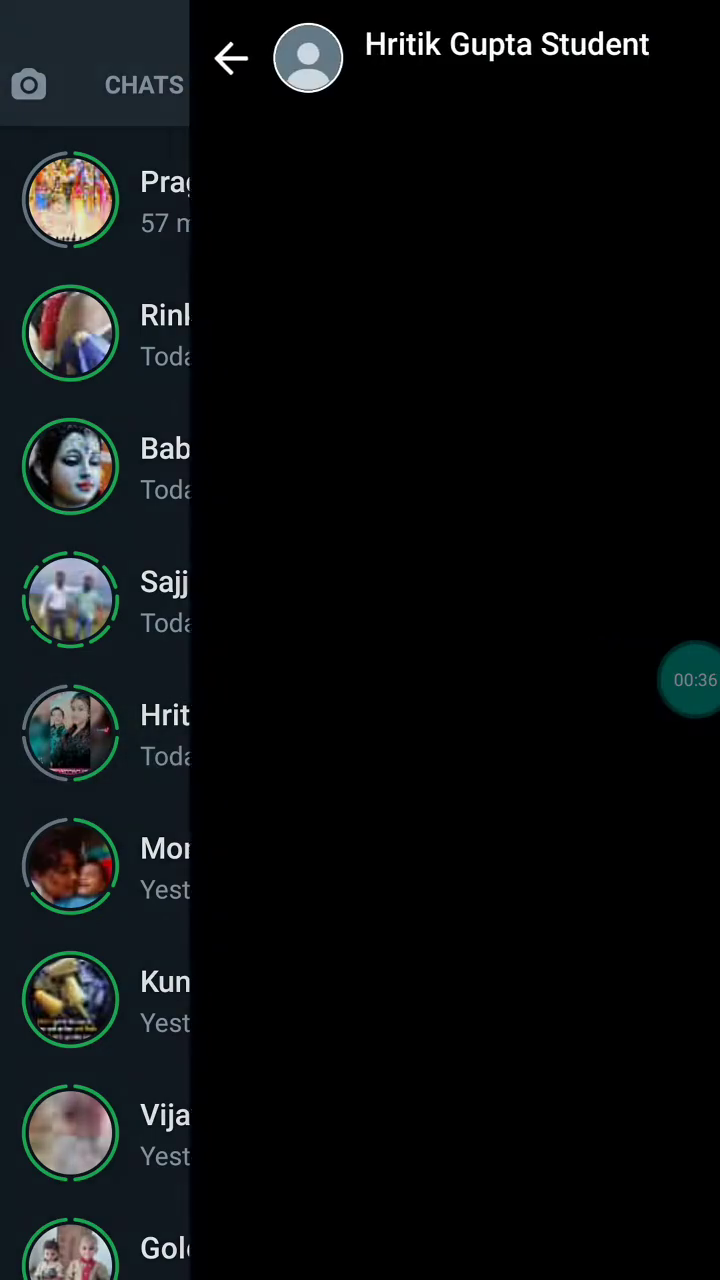
click(232, 56)
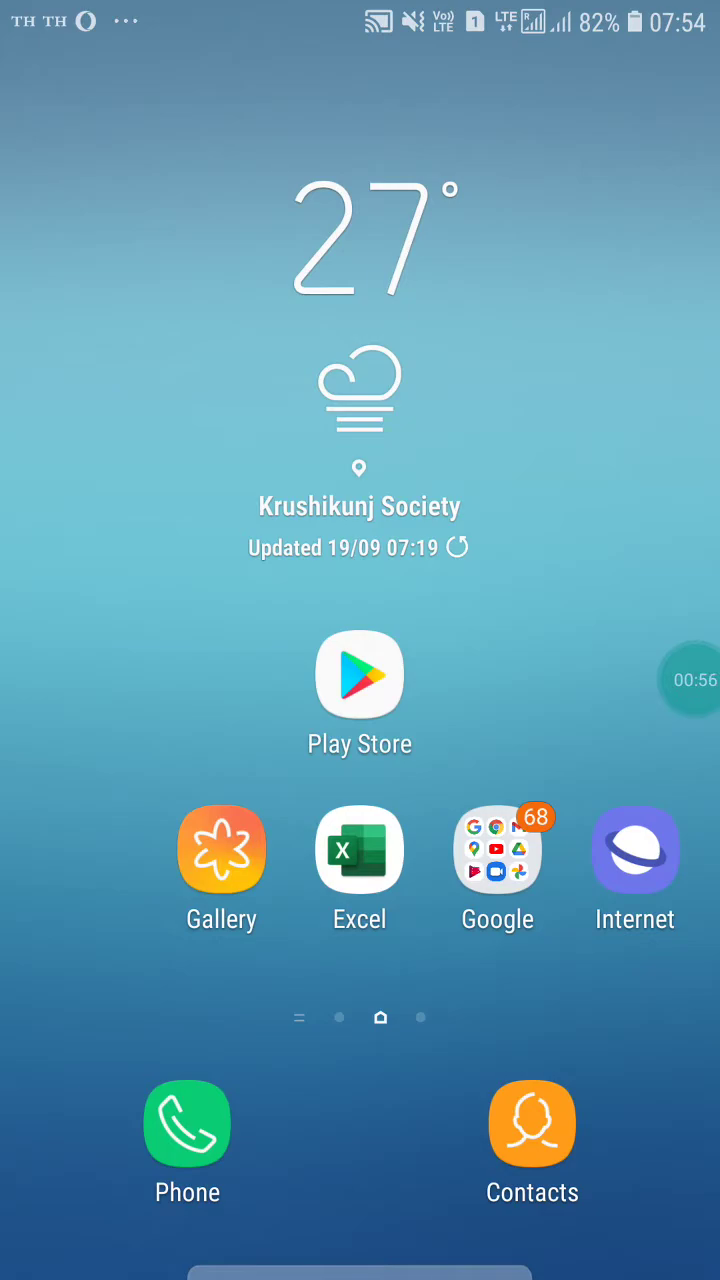
Reach Android Settings from the app drawer to get to the installed apps list.
scroll(up, 3)
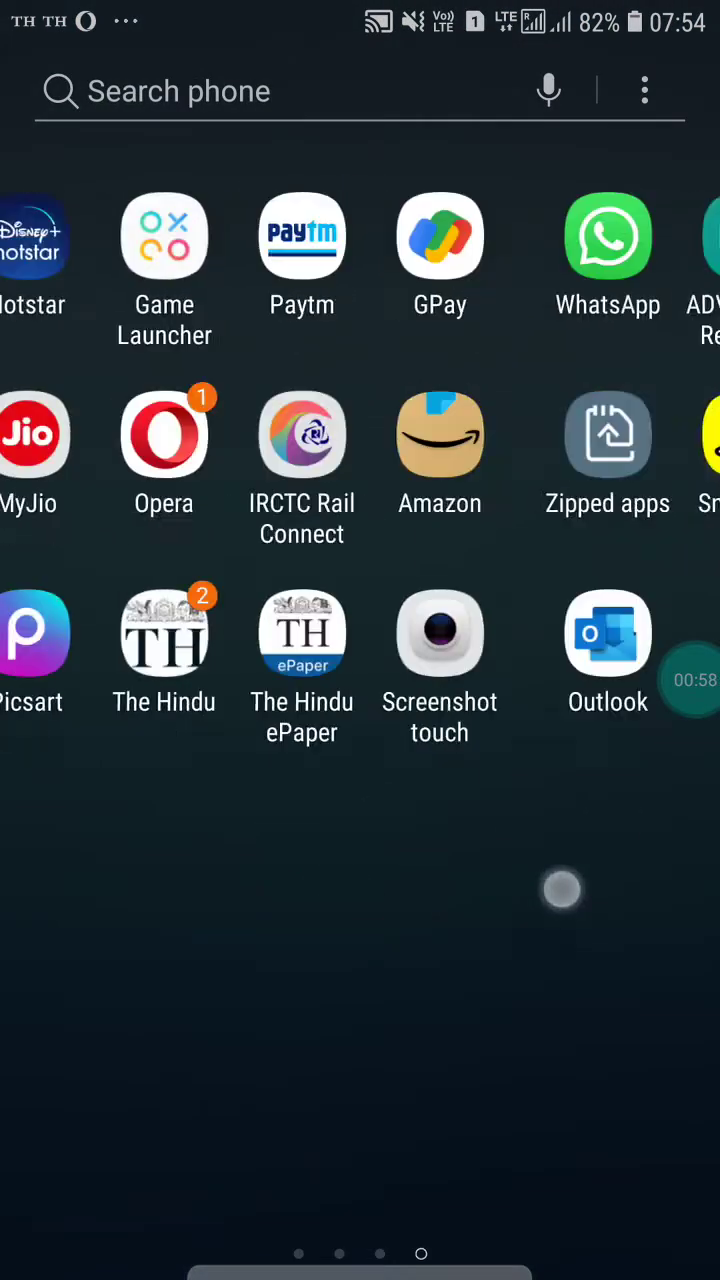
scroll(left, 3)
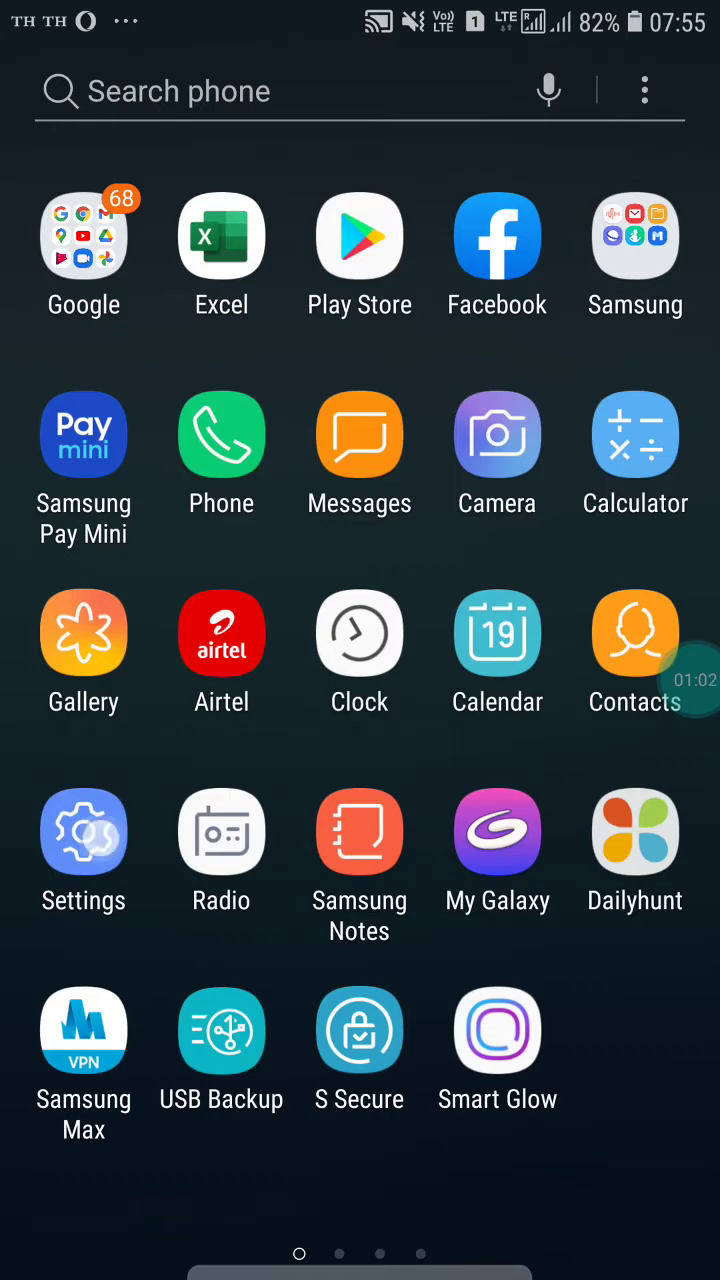
click(84, 832)
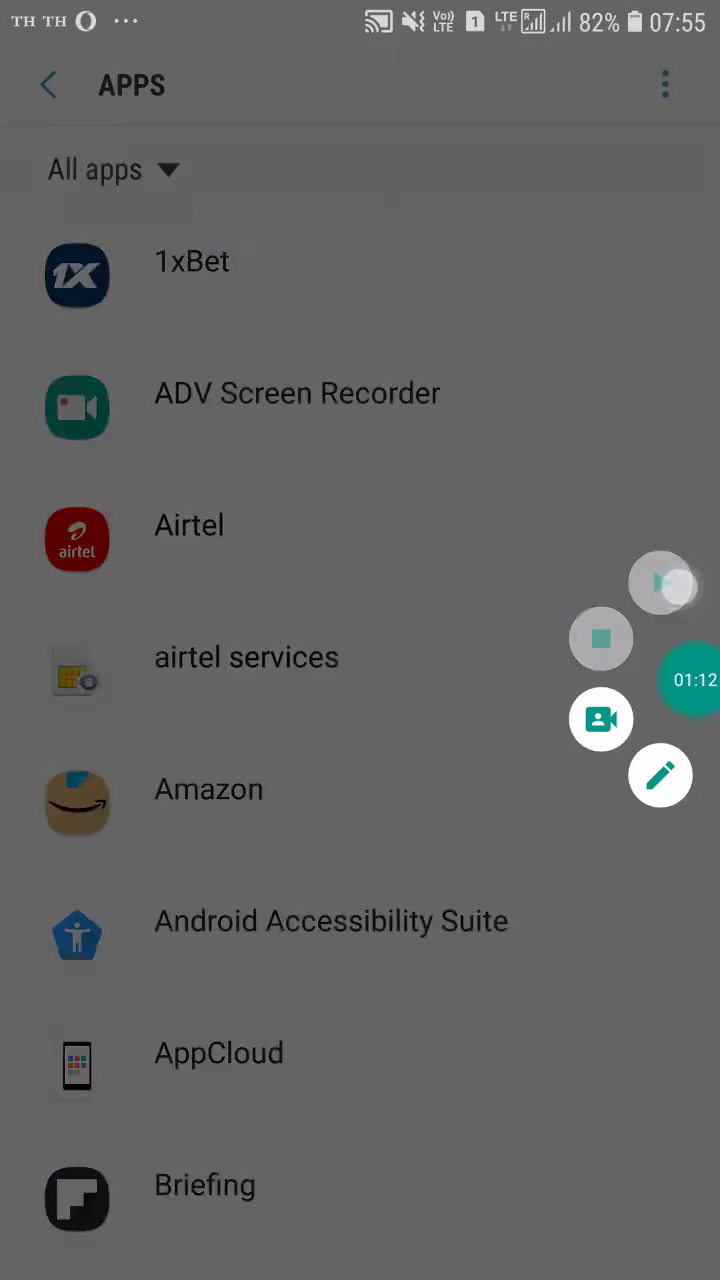
Scroll the Apps list down to WhatsApp to view its storage details with 2.75 MB cache.
scroll(down, 3)
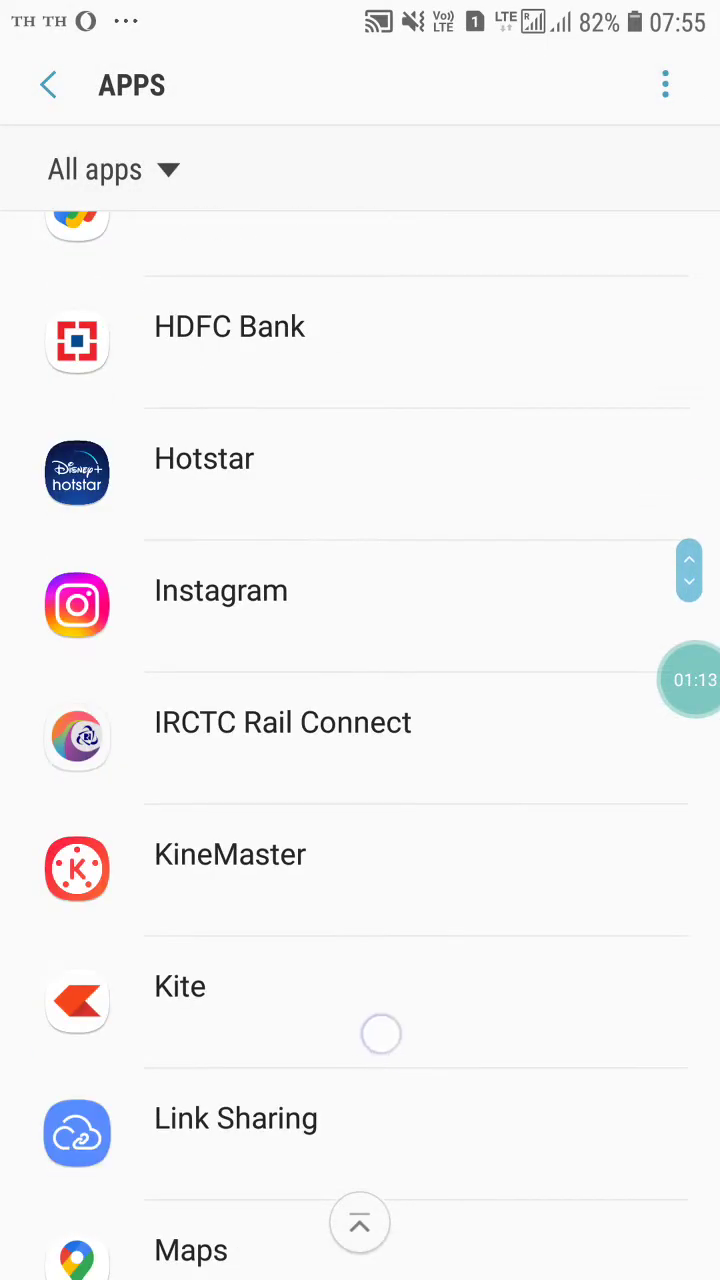
scroll(down, 3)
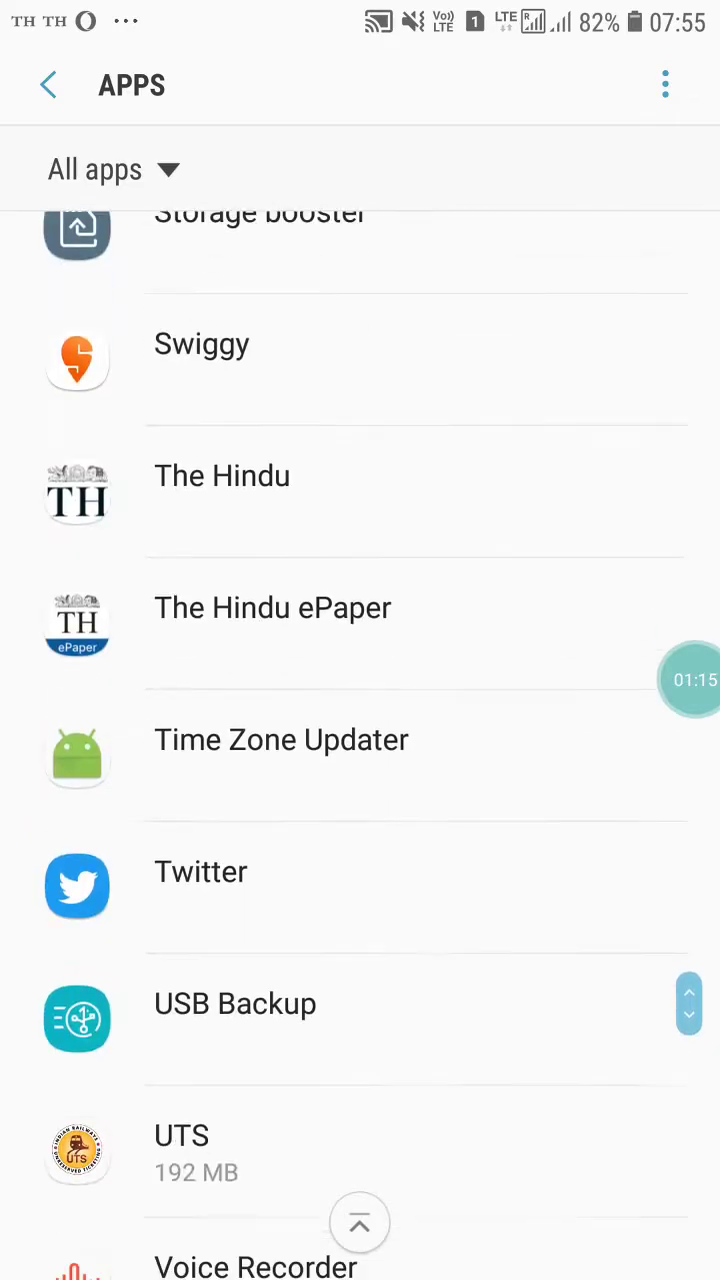
scroll(down, 3)
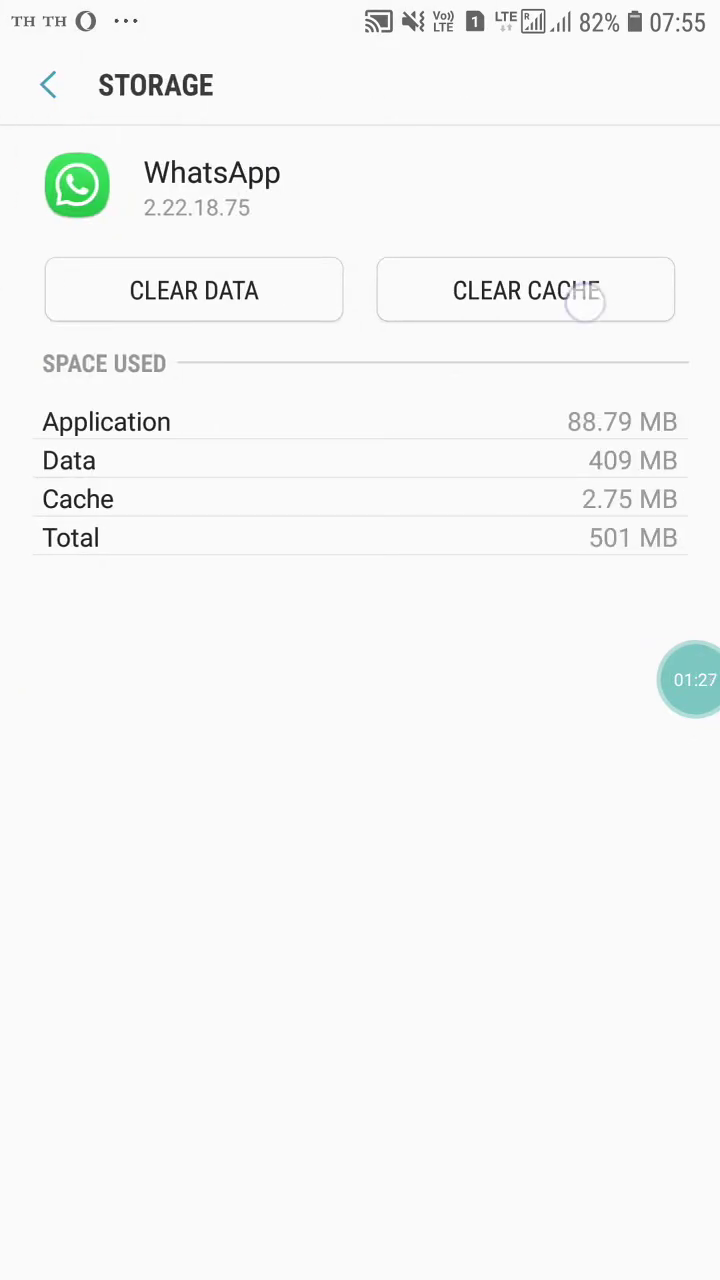
Clear WhatsApp's cached data to 0 B and bring up the recent apps overview.
click(524, 290)
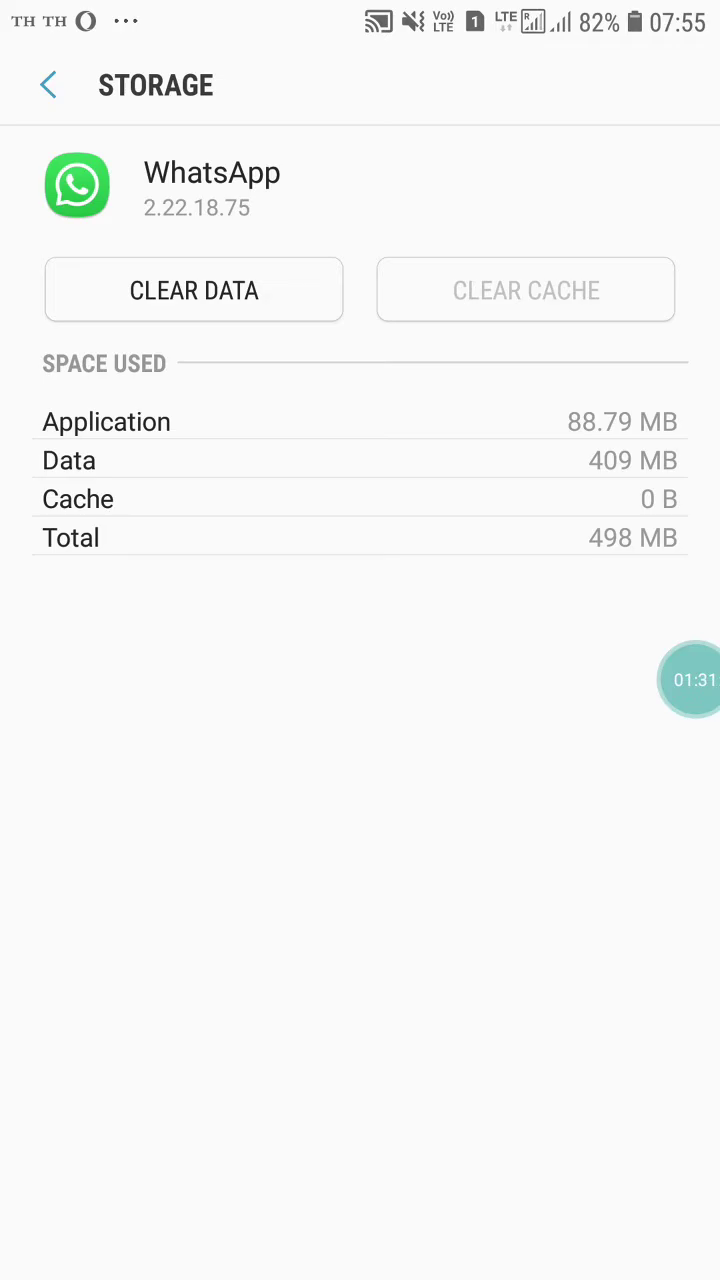
click(48, 84)
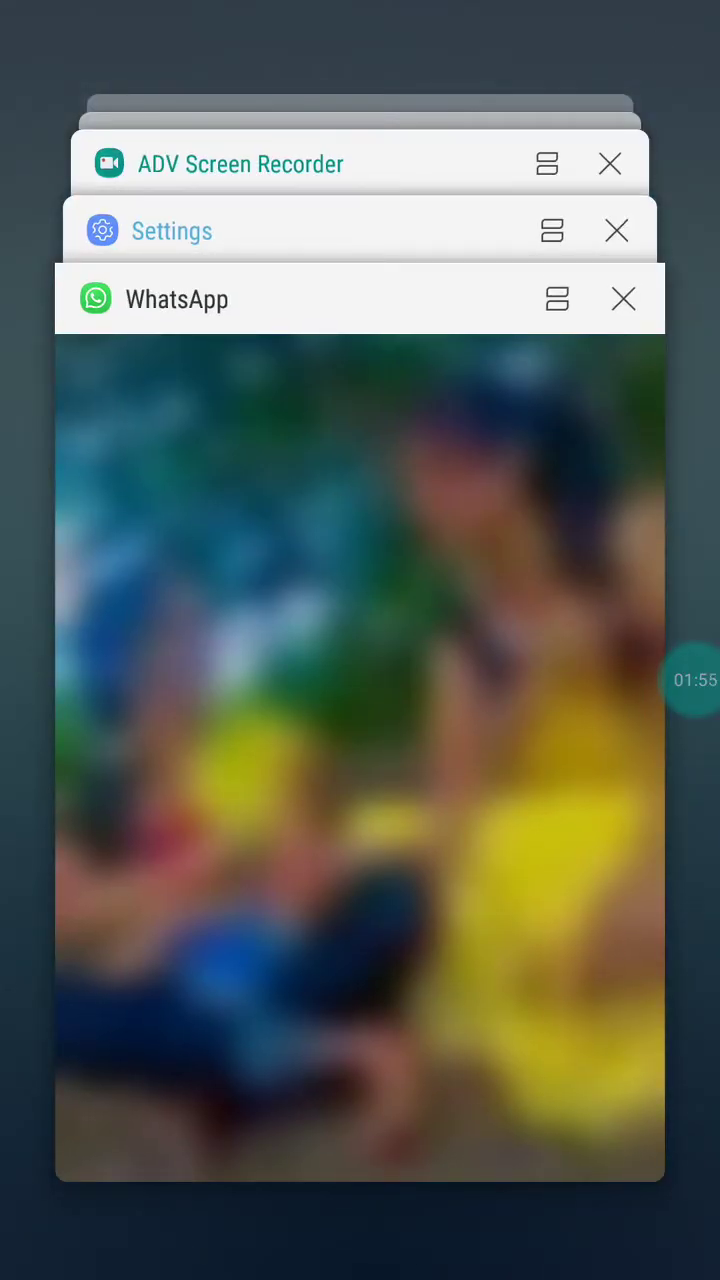
Return to WhatsApp from Recents to reach its Chats settings page.
click(172, 230)
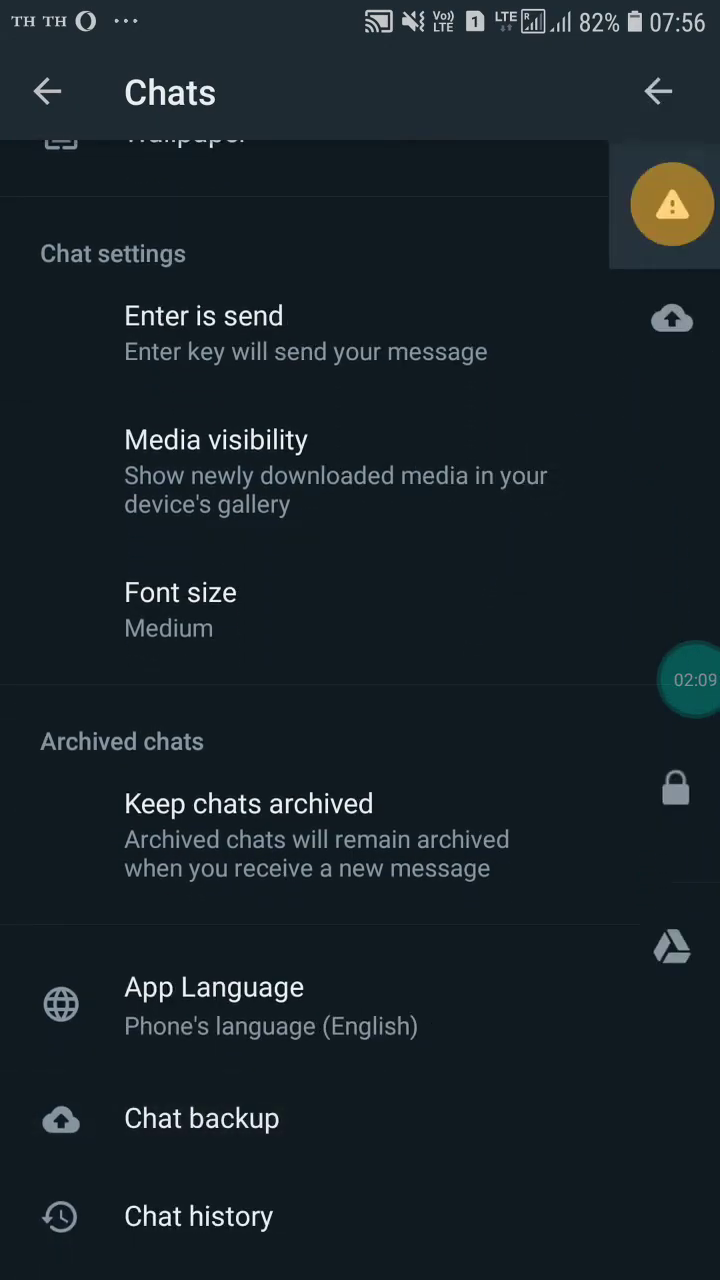
Start a chat backup to Google Drive from Chat backup, then go to the home screen.
click(200, 1118)
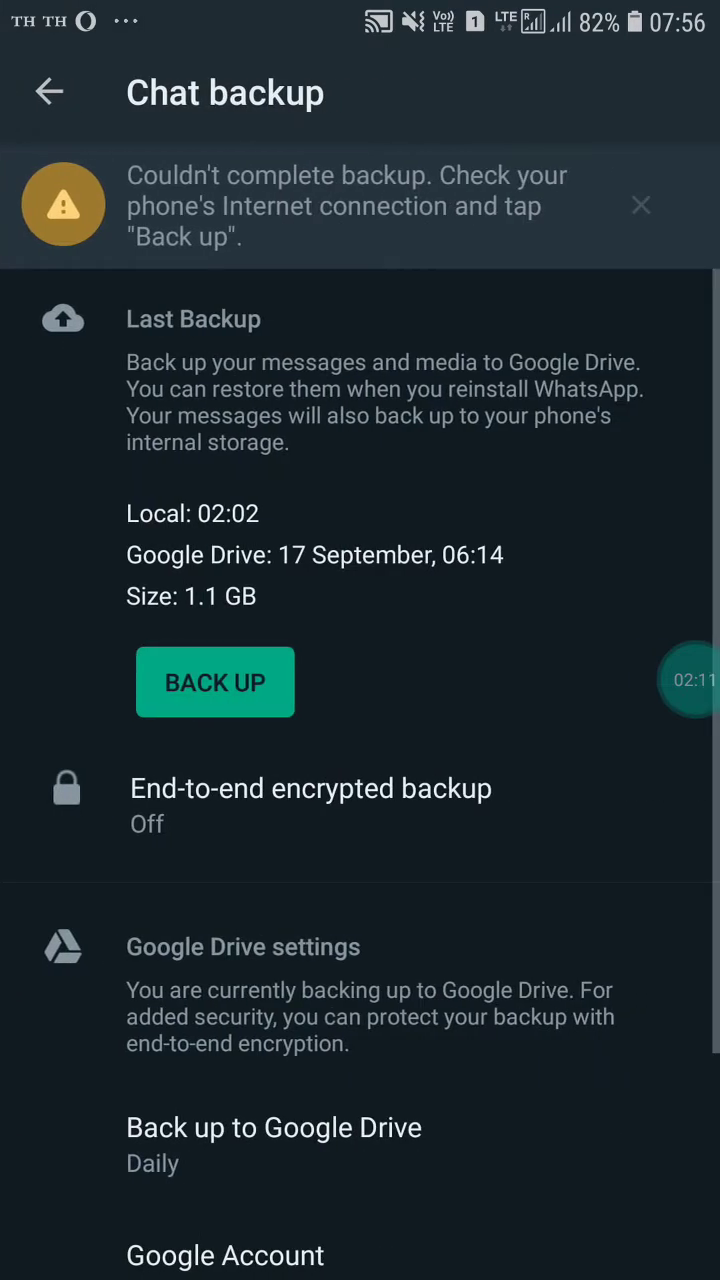
click(216, 682)
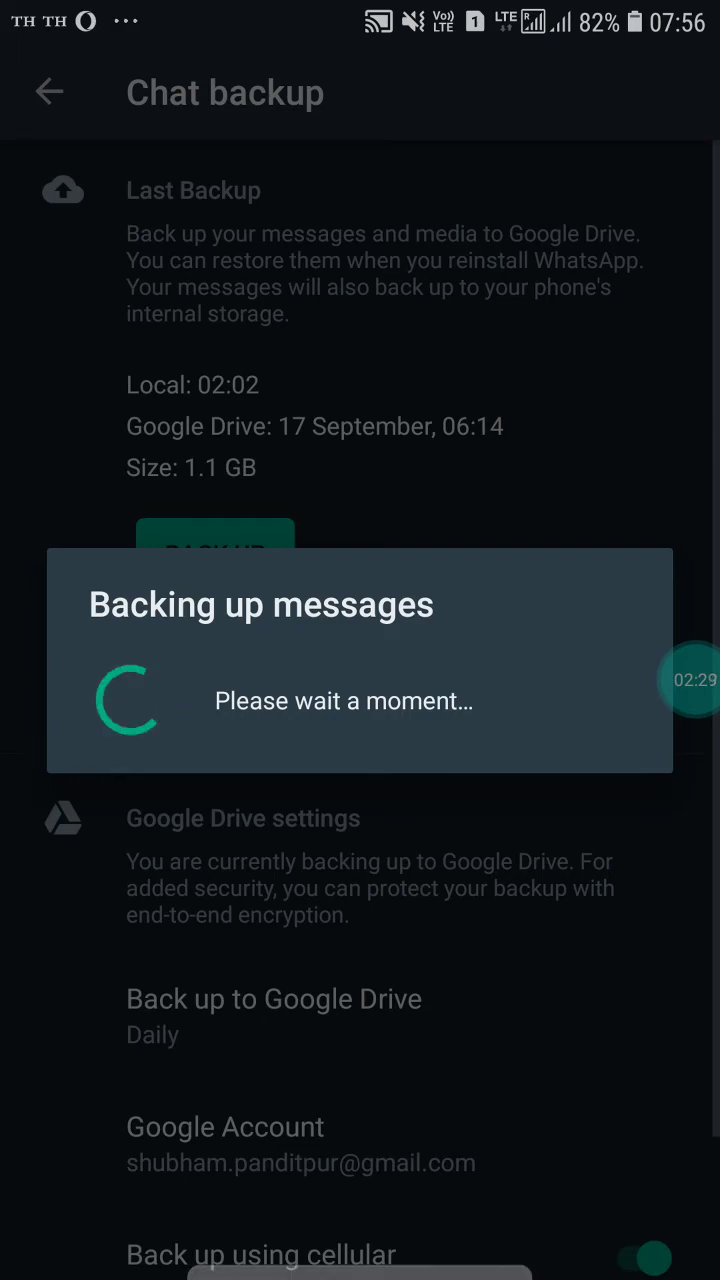
key(HOME)
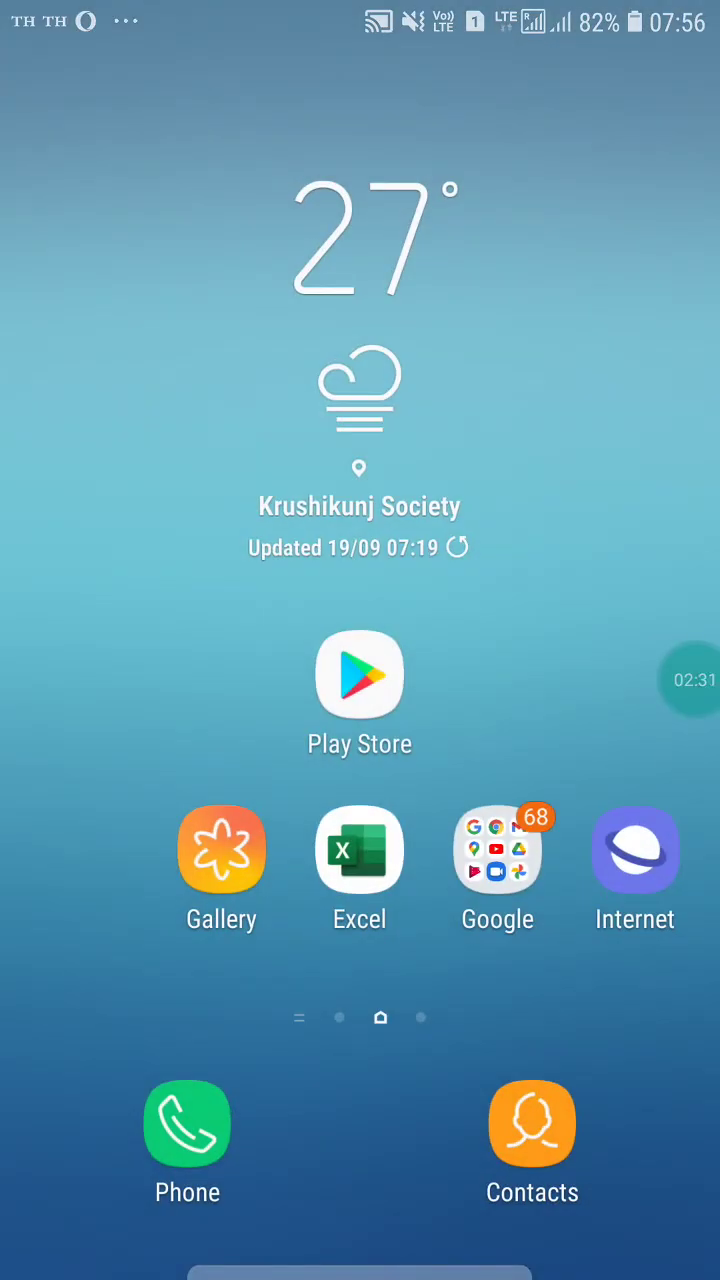